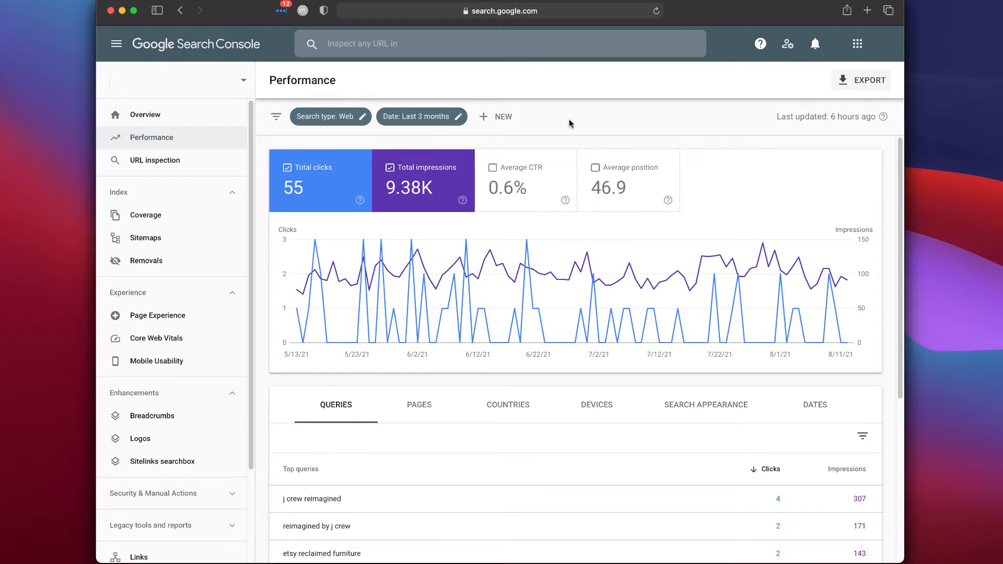
{"action": "mouse_move", "coordinate": [577, 134]}
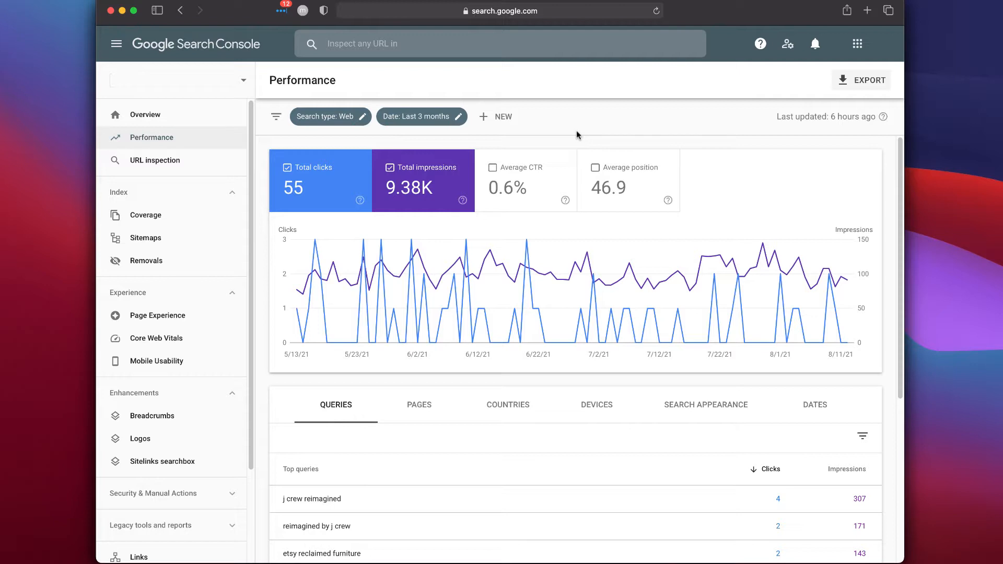
{"action": "mouse_move", "coordinate": [434, 179]}
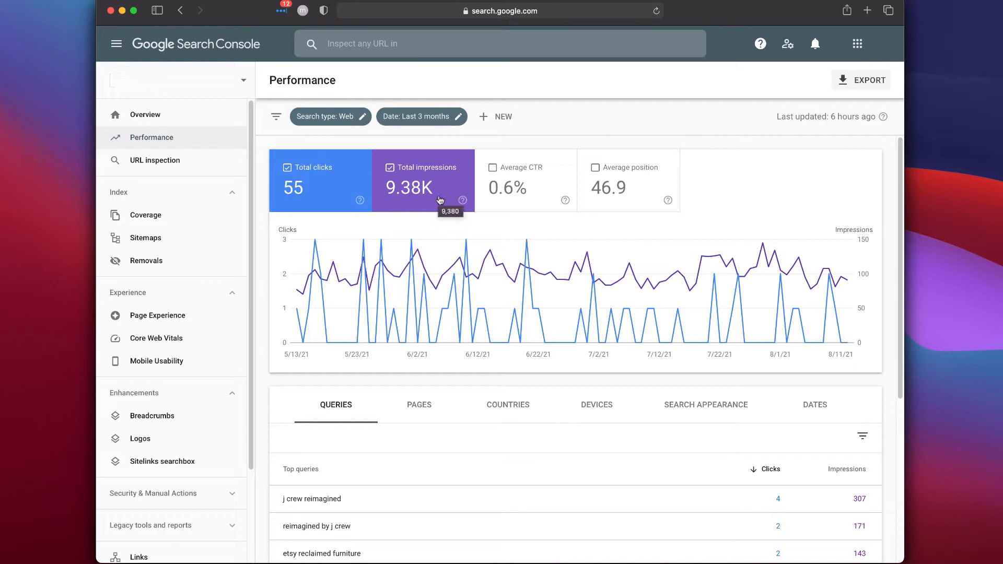
{"action": "mouse_move", "coordinate": [333, 199]}
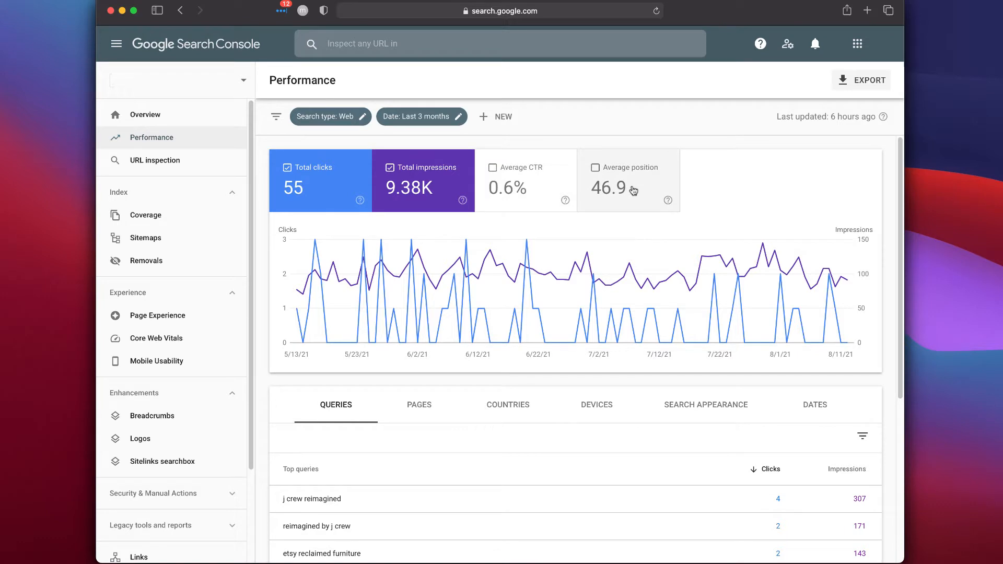
- Scroll to the performance table and switch its breakdown from Pages to Countries
{"action": "scroll", "scroll_direction": "down", "scroll_amount": 3}
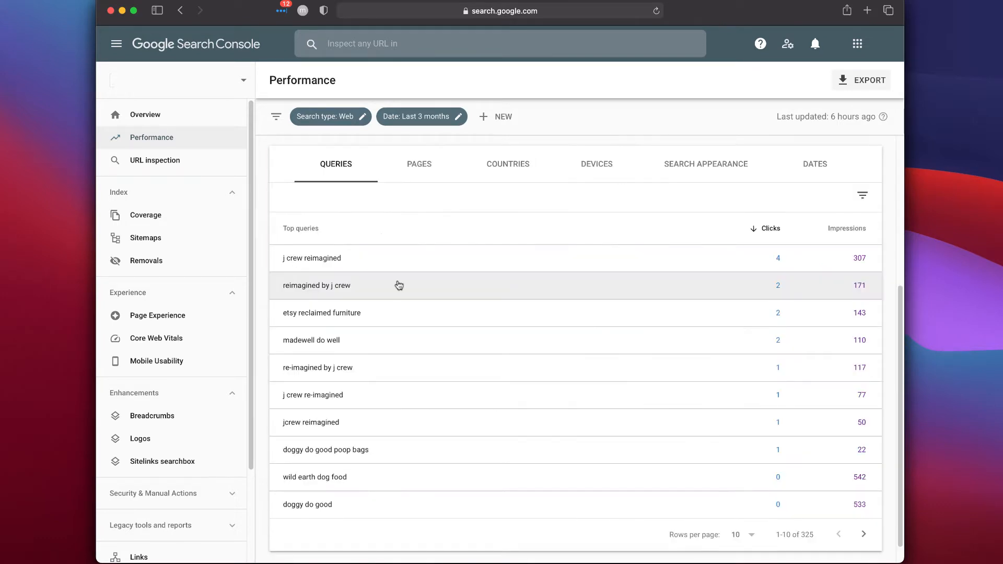
{"action": "mouse_move", "coordinate": [510, 343]}
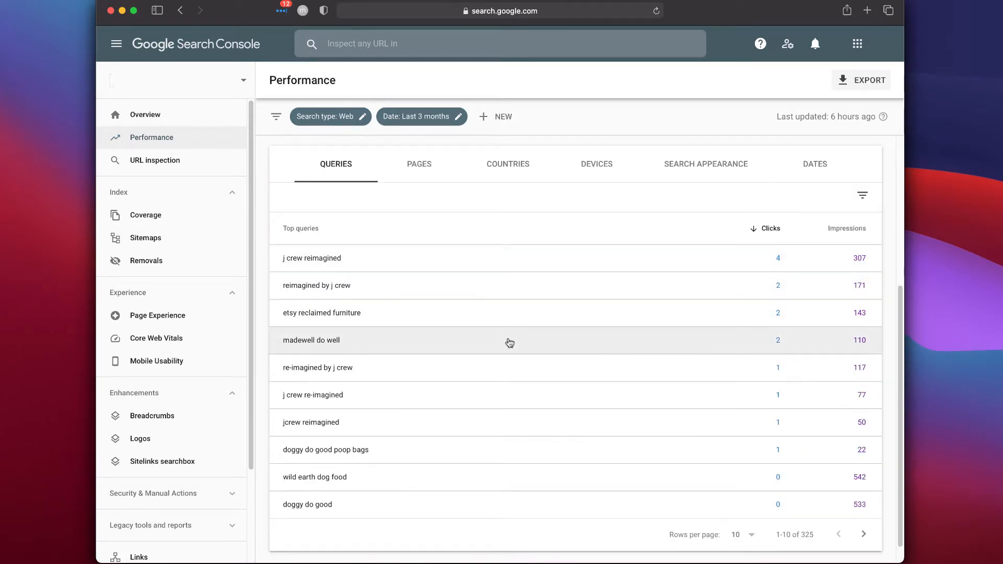
{"action": "mouse_move", "coordinate": [524, 484]}
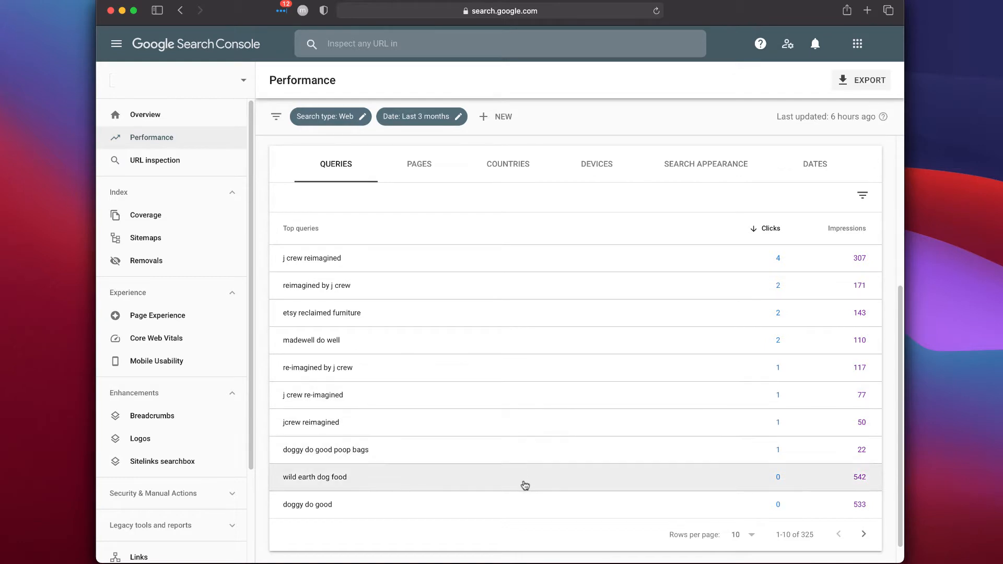
{"action": "mouse_move", "coordinate": [860, 262]}
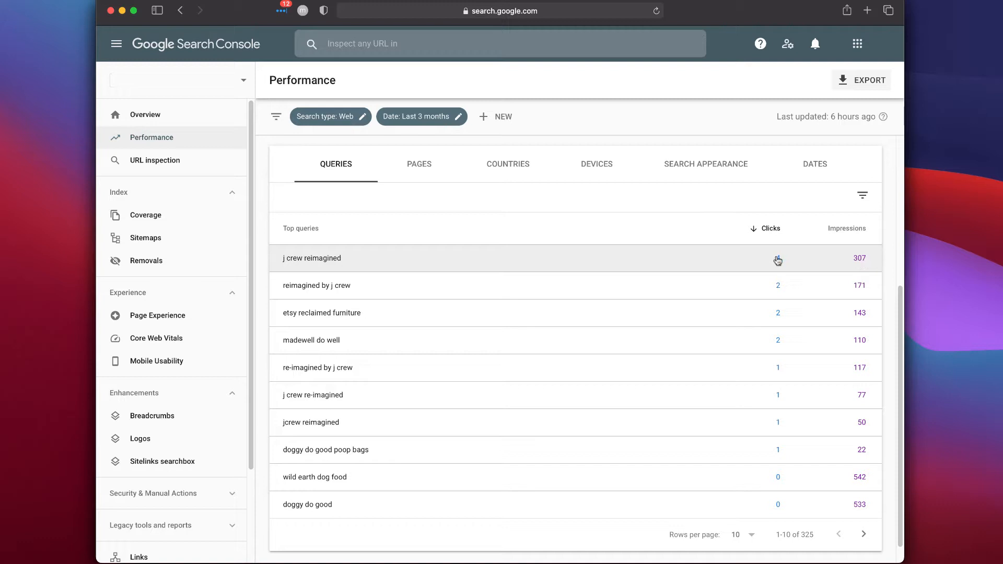
{"action": "left_click", "coordinate": [419, 163]}
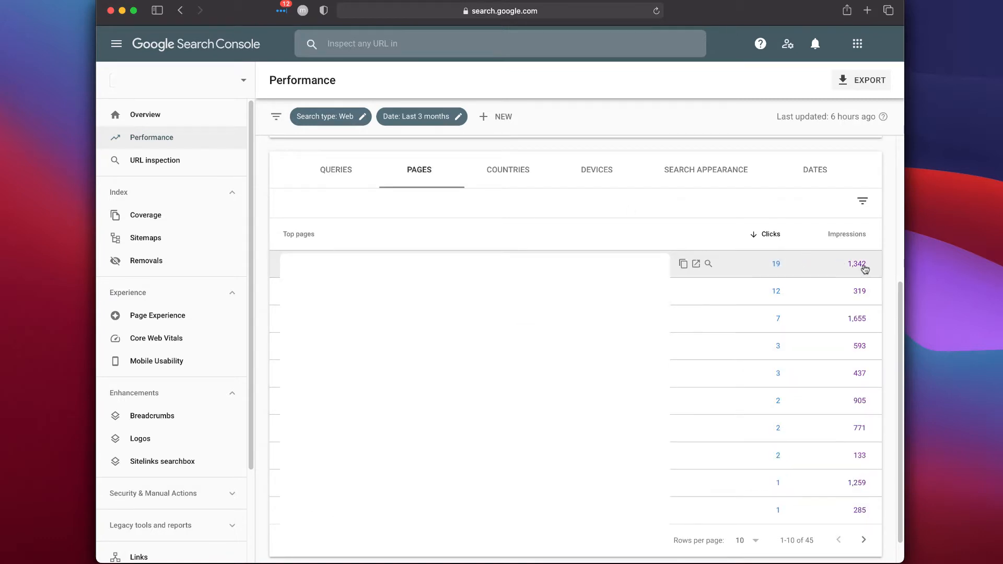
{"action": "left_click", "coordinate": [507, 170]}
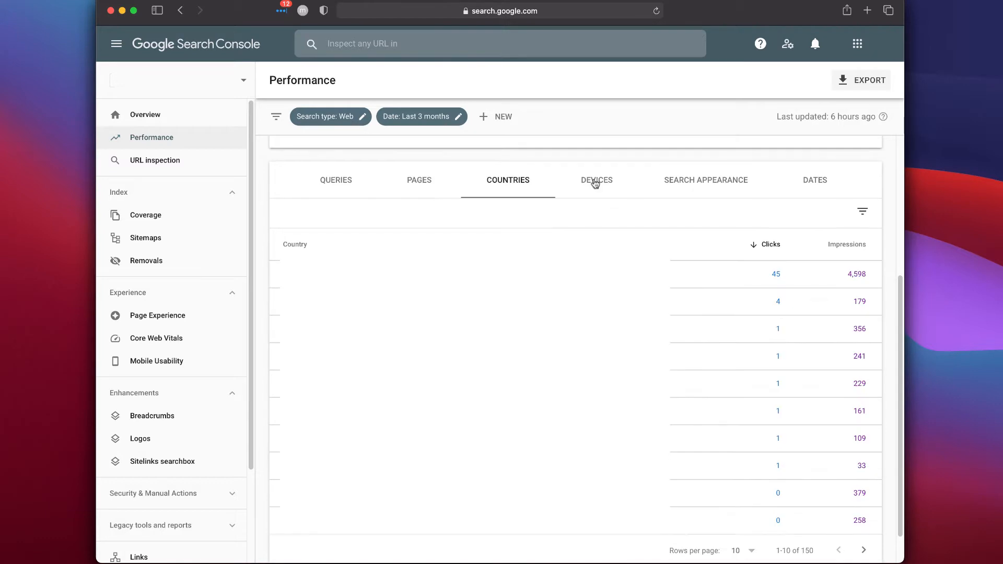
{"action": "mouse_move", "coordinate": [608, 186]}
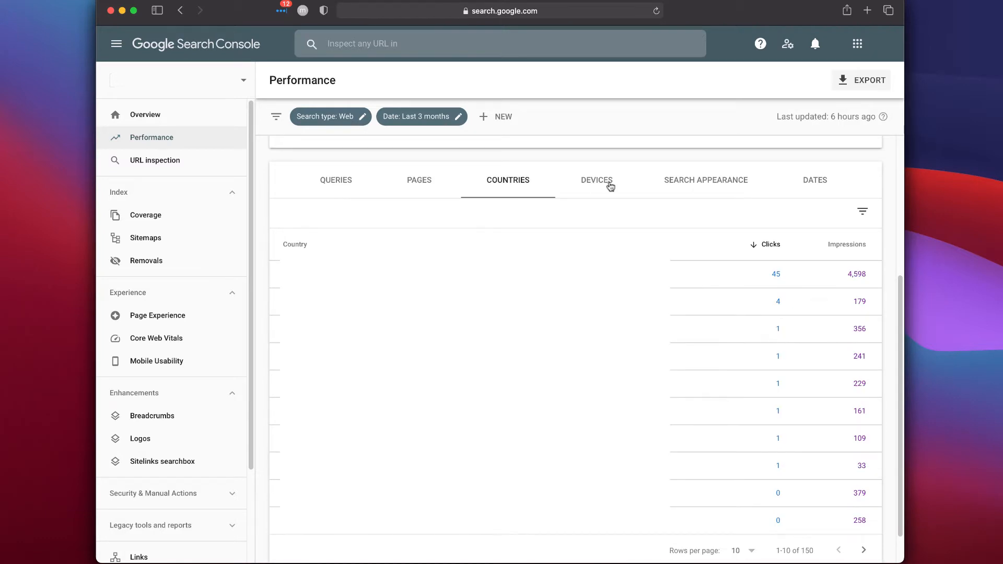
{"action": "left_click", "coordinate": [145, 237]}
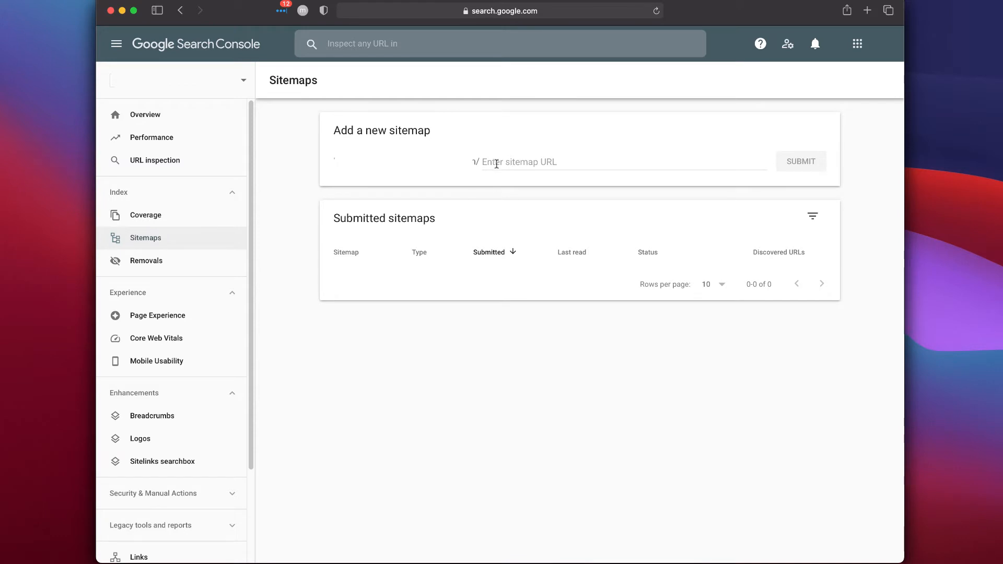
{"action": "mouse_move", "coordinate": [582, 333]}
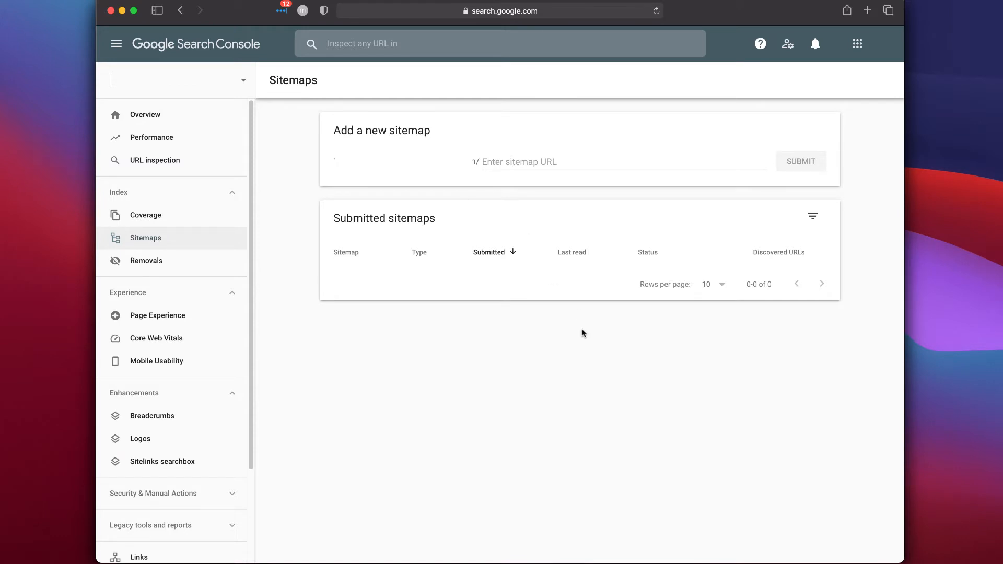
- Open the Overview report for the site
{"action": "left_click", "coordinate": [144, 114]}
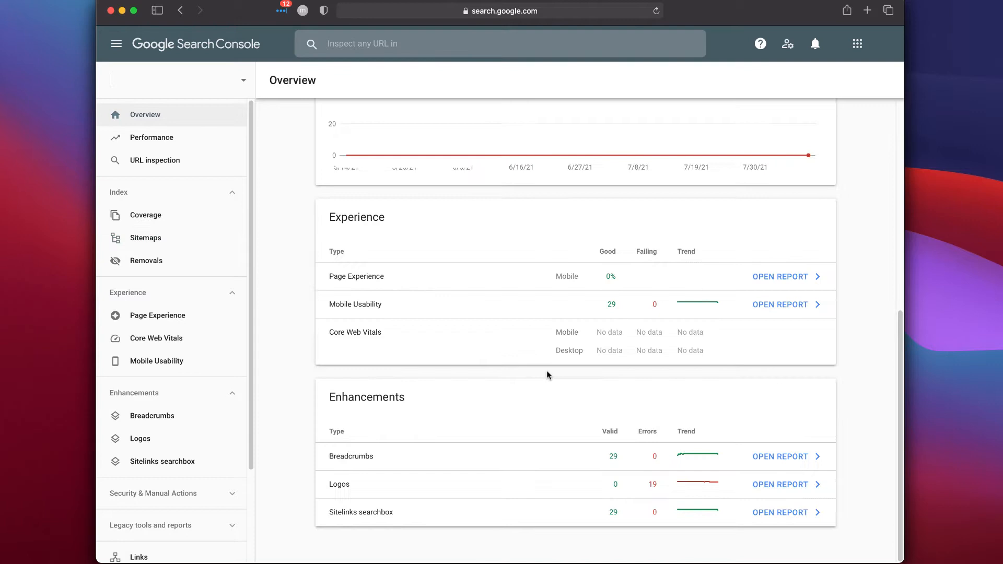
{"action": "mouse_move", "coordinate": [655, 488]}
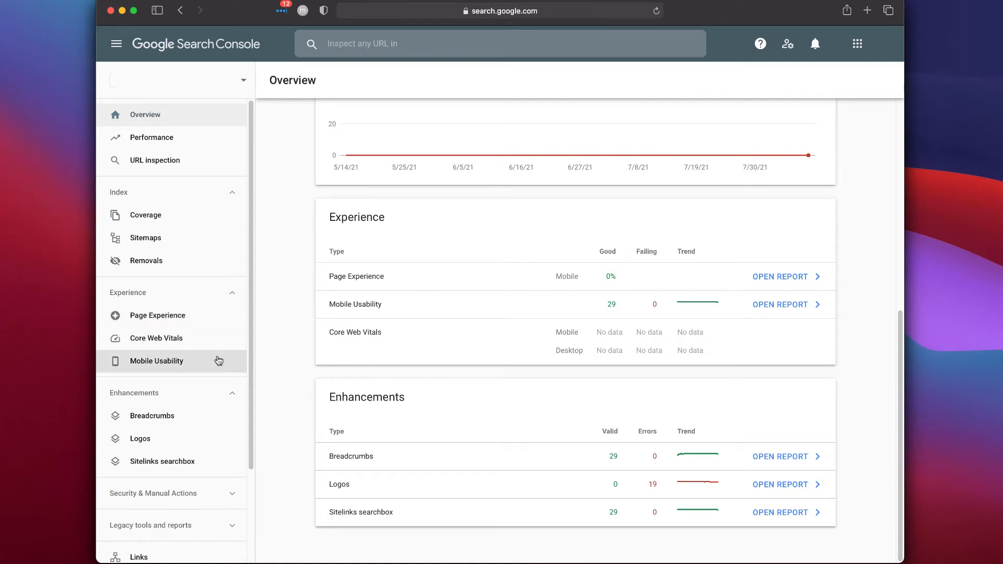
{"action": "mouse_move", "coordinate": [544, 304]}
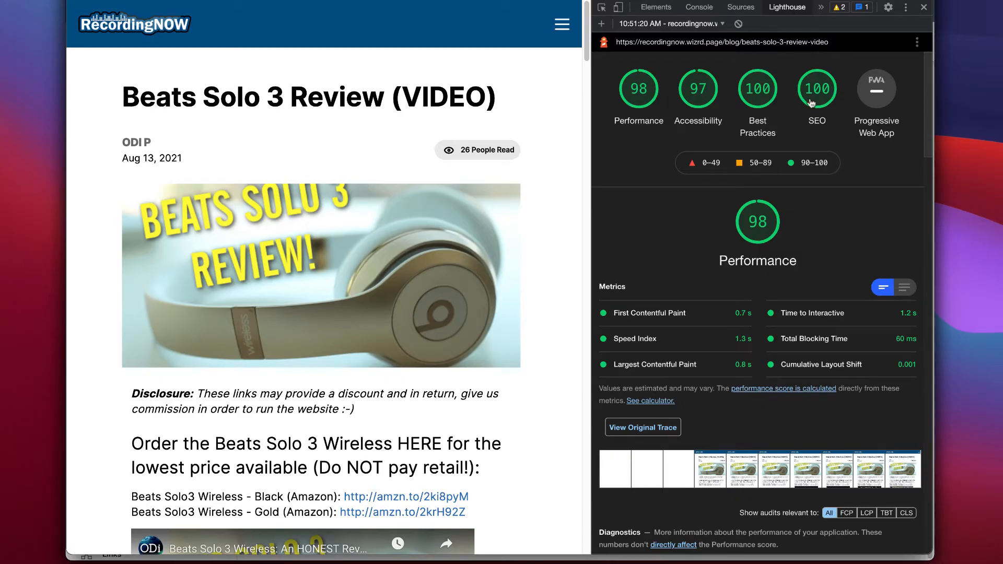
{"action": "mouse_move", "coordinate": [816, 102]}
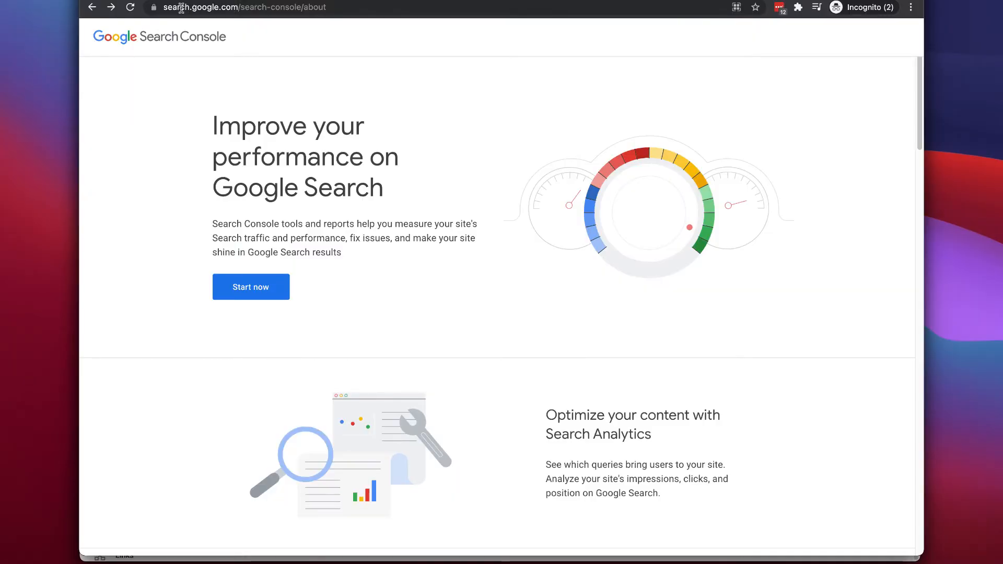
{"action": "mouse_move", "coordinate": [251, 287]}
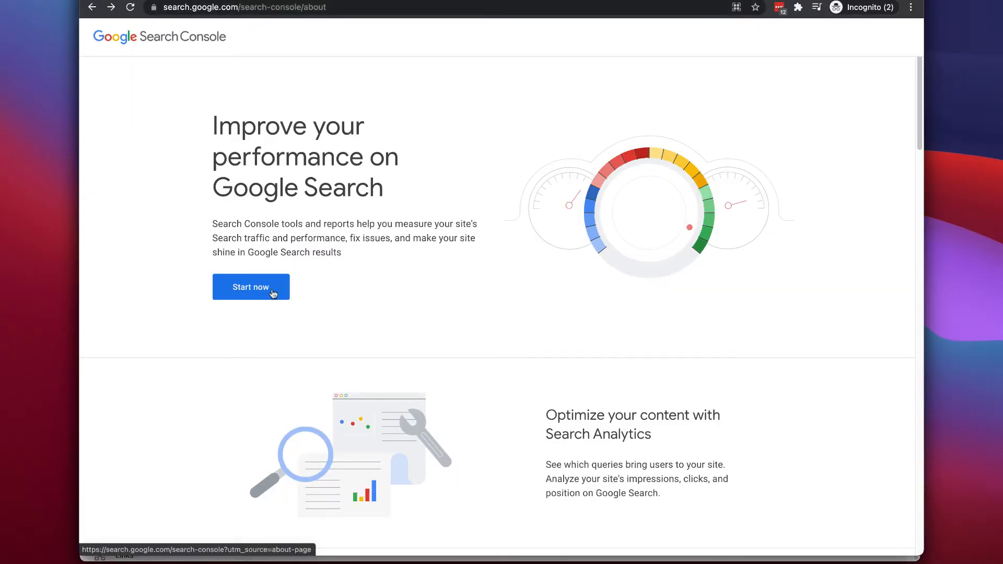
- Start Search Console setup, enter the '.co' domain as a property, and continue
{"action": "left_click", "coordinate": [251, 287]}
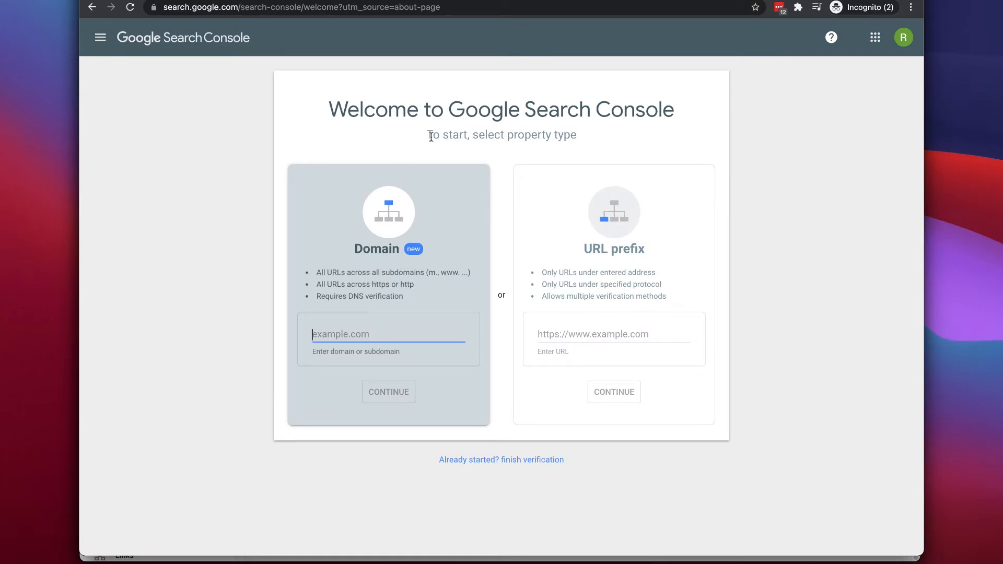
{"action": "mouse_move", "coordinate": [470, 300]}
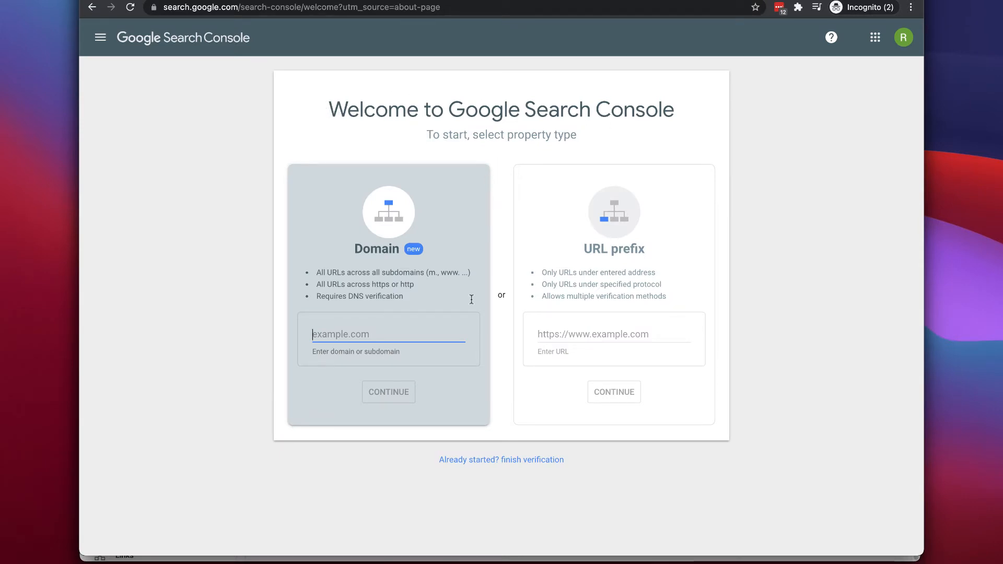
{"action": "type", "text": ".co"}
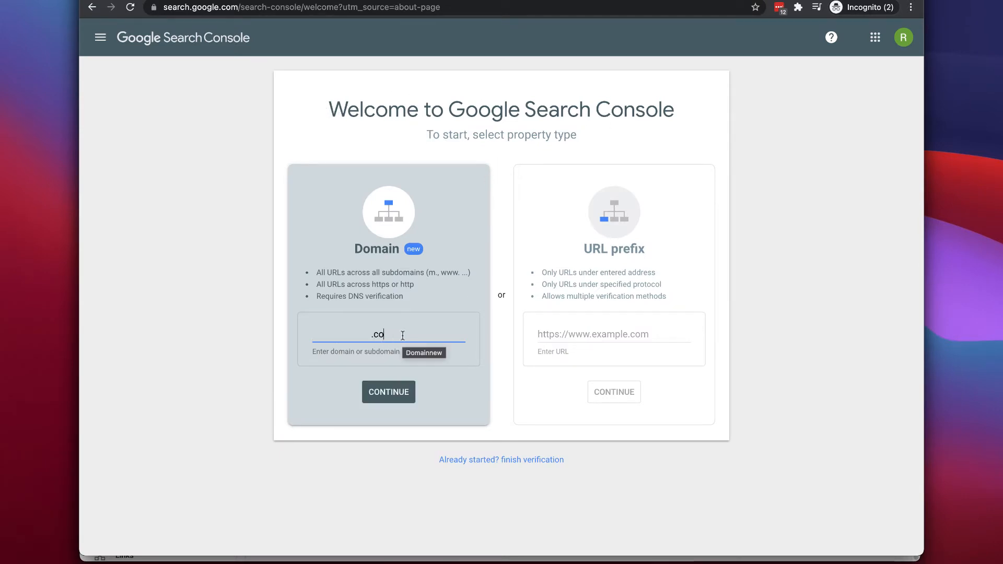
{"action": "left_click", "coordinate": [389, 391]}
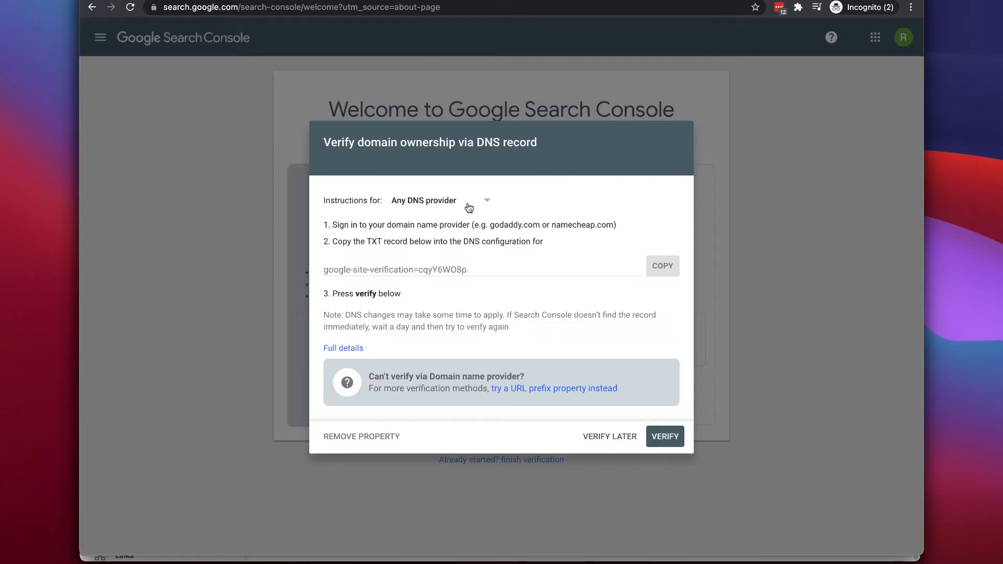
- Choose the DNS provider and copy the google-site-verification TXT record
{"action": "left_click", "coordinate": [440, 200]}
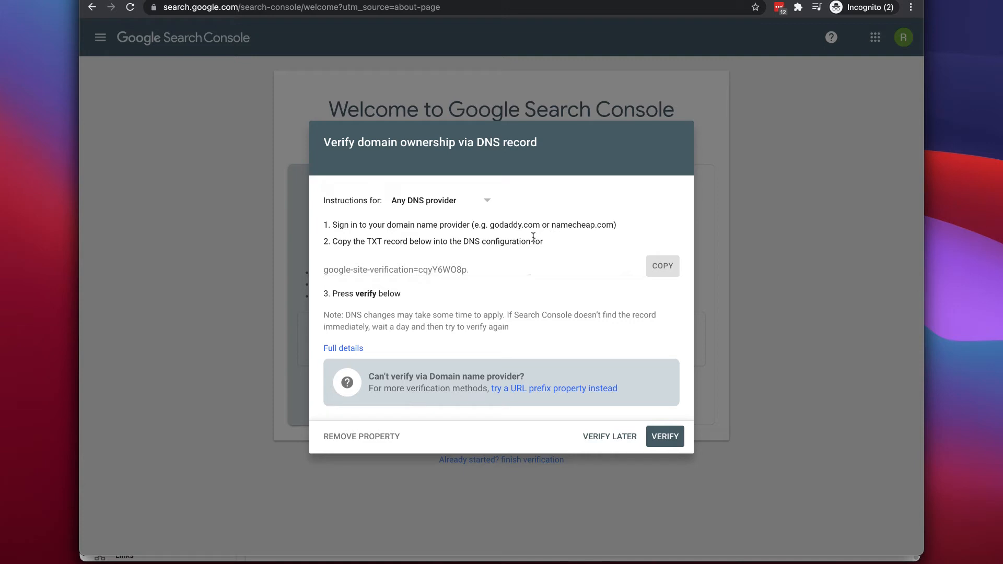
{"action": "left_click", "coordinate": [662, 266]}
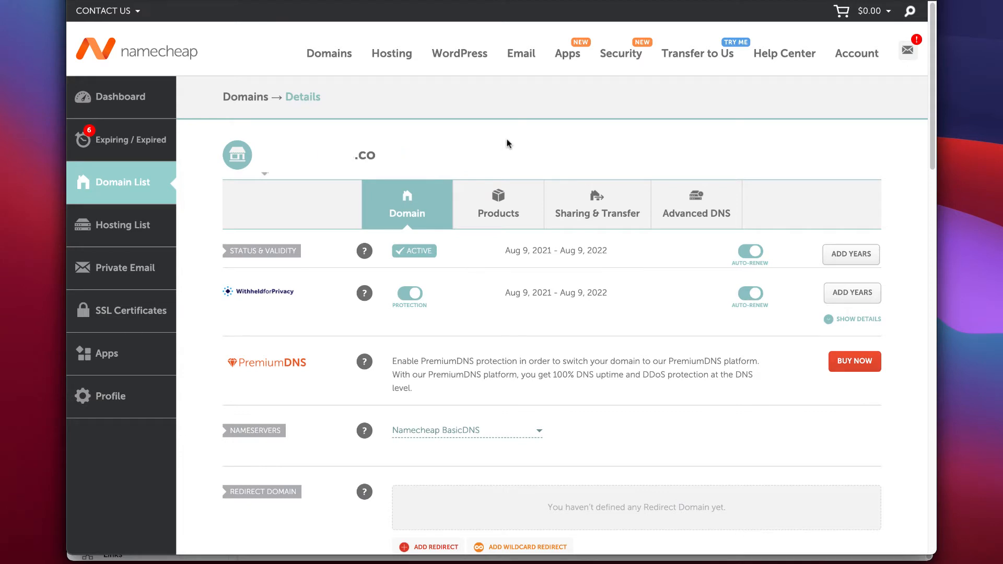
{"action": "mouse_move", "coordinate": [524, 134]}
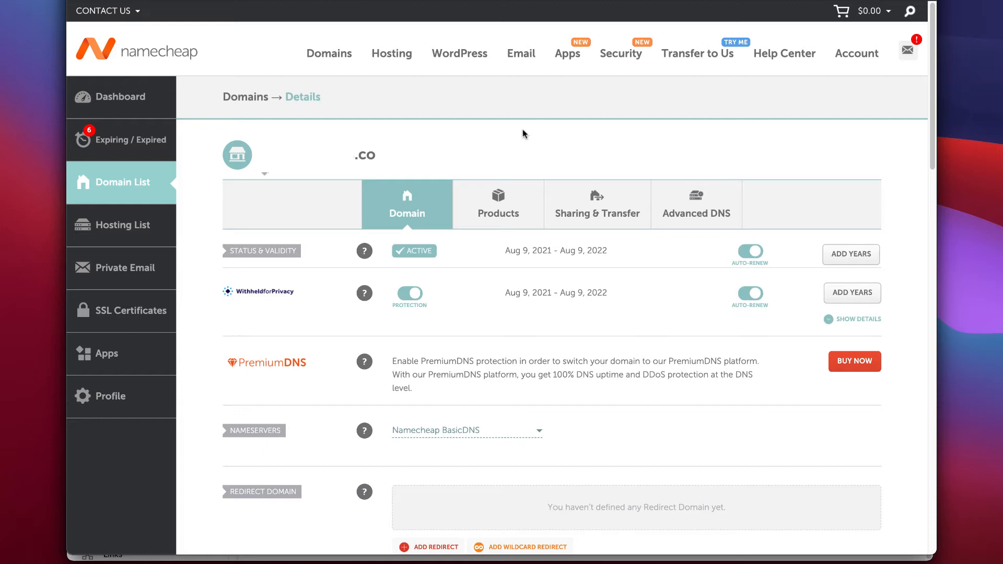
{"action": "mouse_move", "coordinate": [597, 213]}
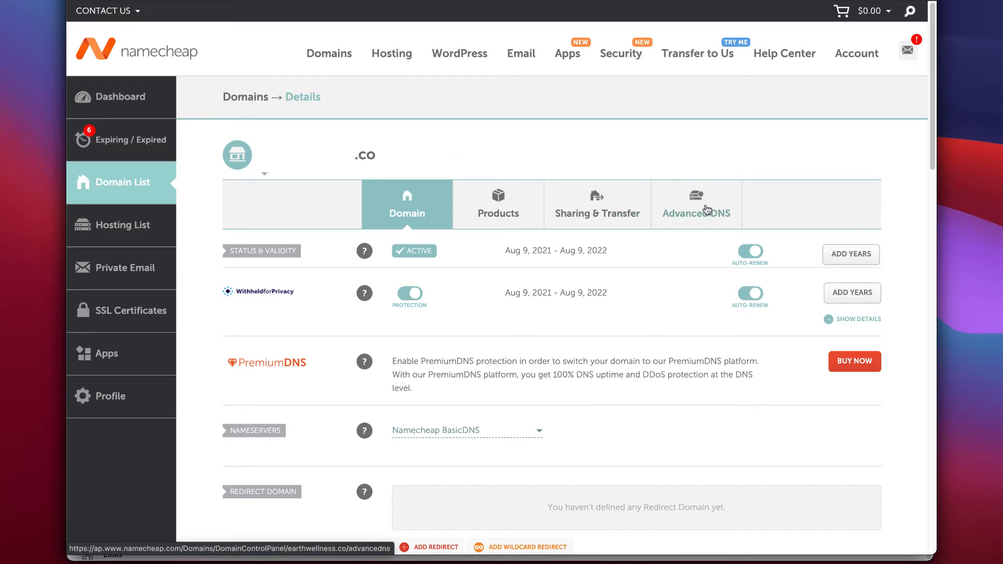
- Show the domain's Advanced DNS host records in Namecheap
{"action": "left_click", "coordinate": [695, 205]}
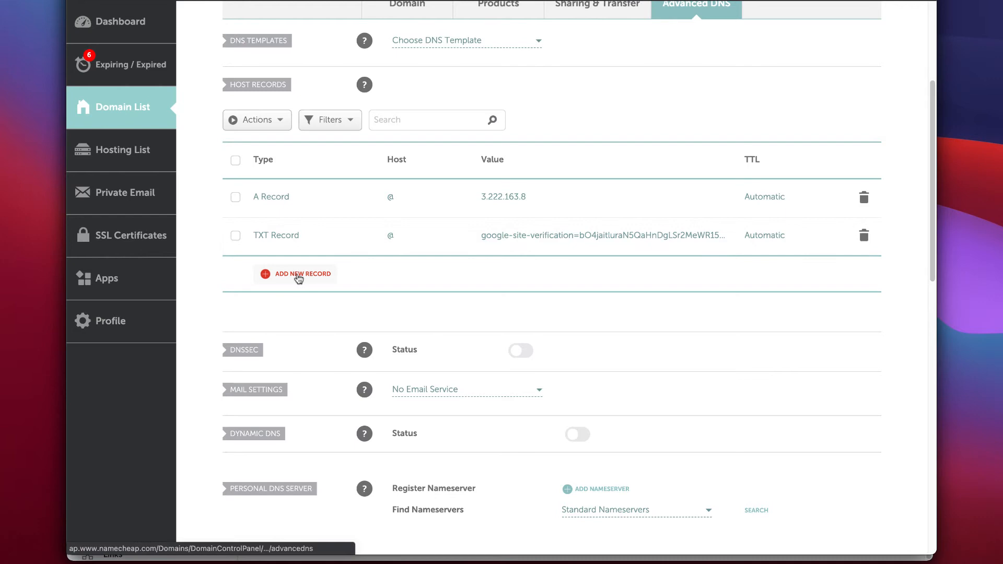
- Add a TXT host record with value 'google-site-verification=cqyY…'
{"action": "left_click", "coordinate": [295, 274]}
{"action": "type", "text": "@"}
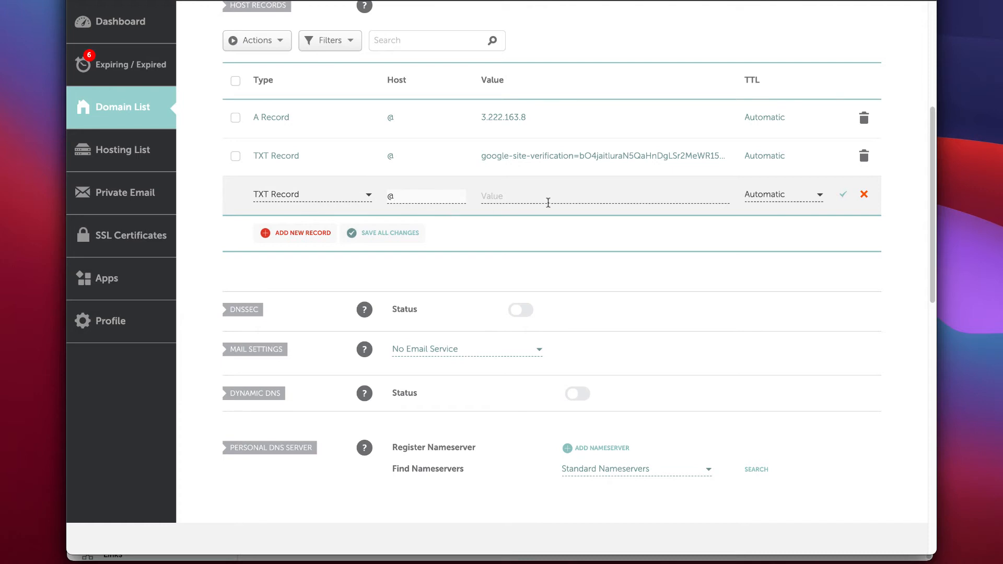
{"action": "left_click", "coordinate": [539, 196]}
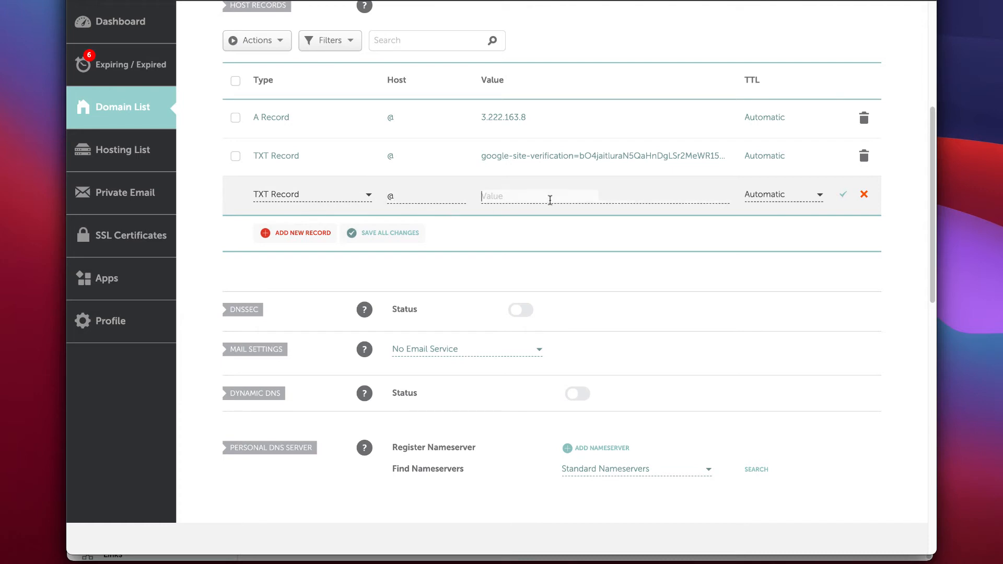
{"action": "type", "text": "google-site-verification=cqyY"}
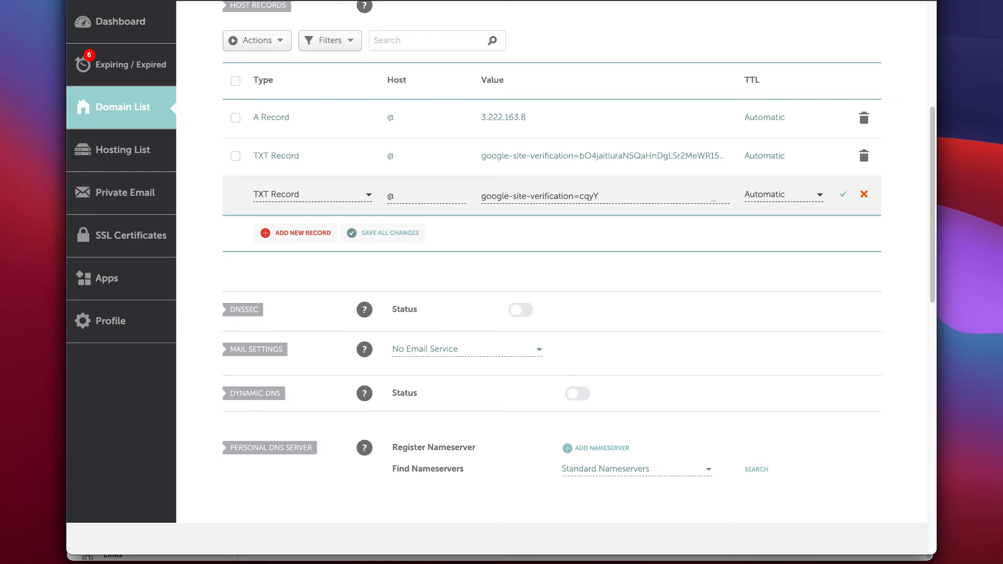
{"action": "mouse_move", "coordinate": [842, 194]}
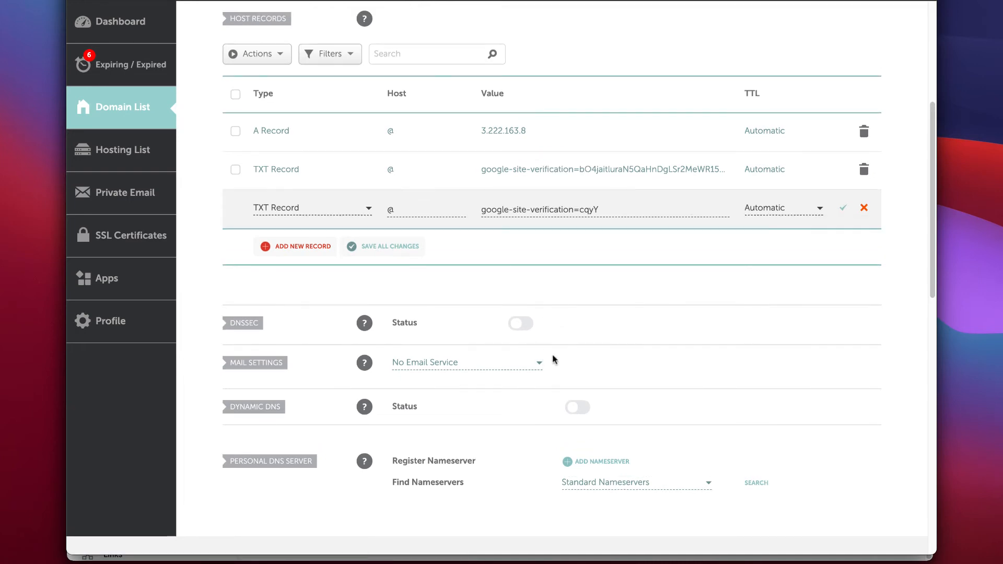
- Switch Namecheap mail settings to Email Forwarding
{"action": "left_click", "coordinate": [465, 362]}
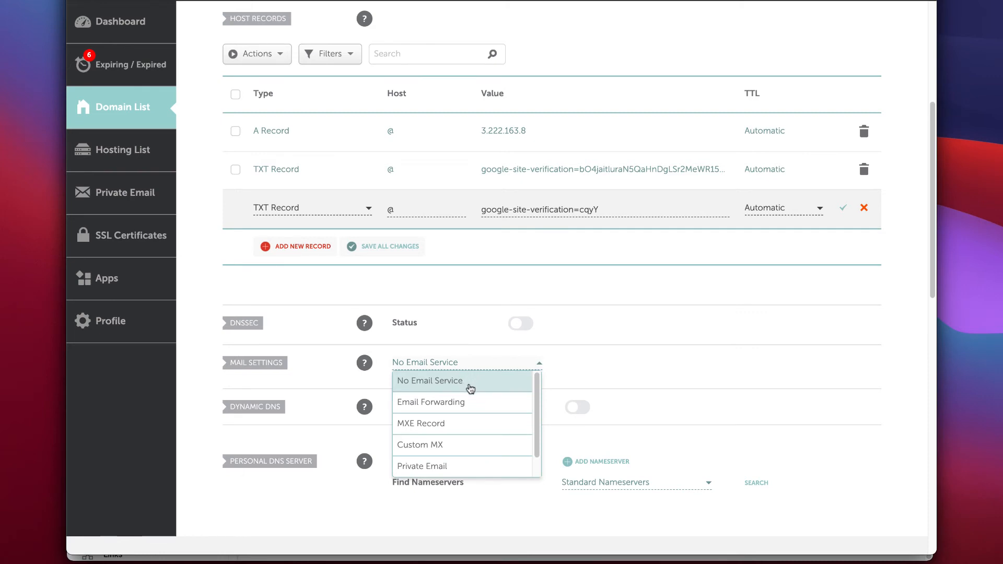
{"action": "left_click", "coordinate": [432, 402]}
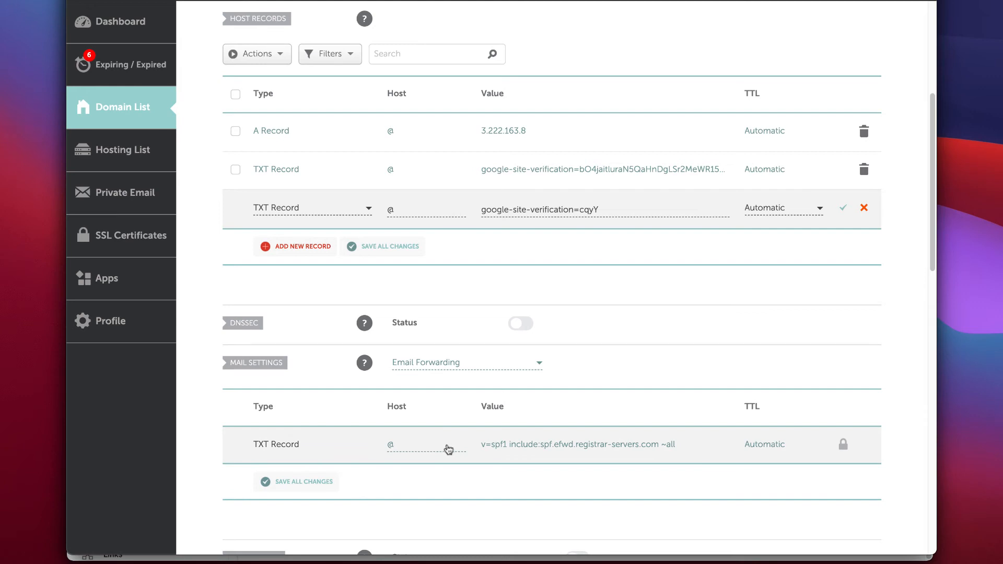
{"action": "mouse_move", "coordinate": [689, 441]}
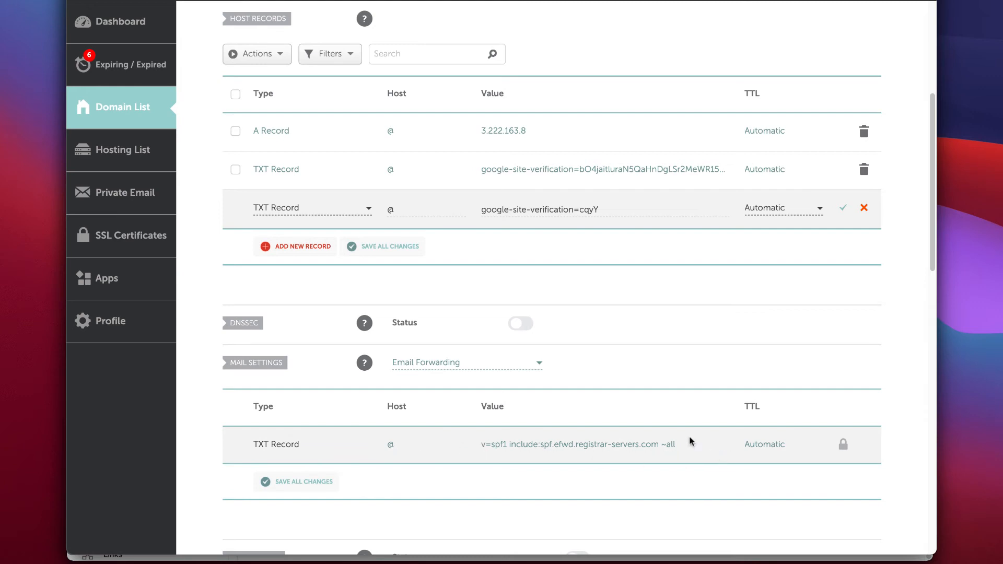
{"action": "mouse_move", "coordinate": [583, 392]}
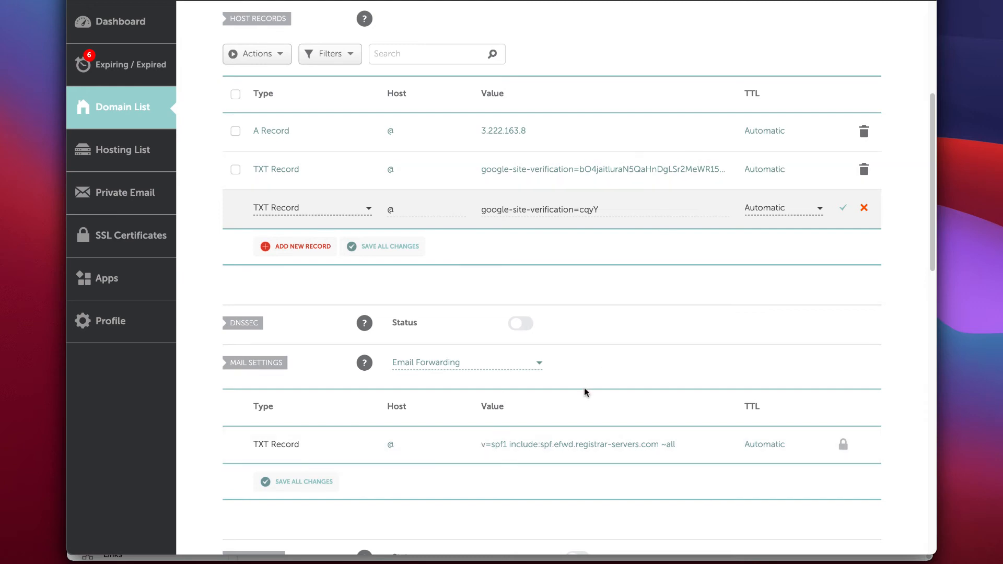
{"action": "left_click", "coordinate": [467, 362]}
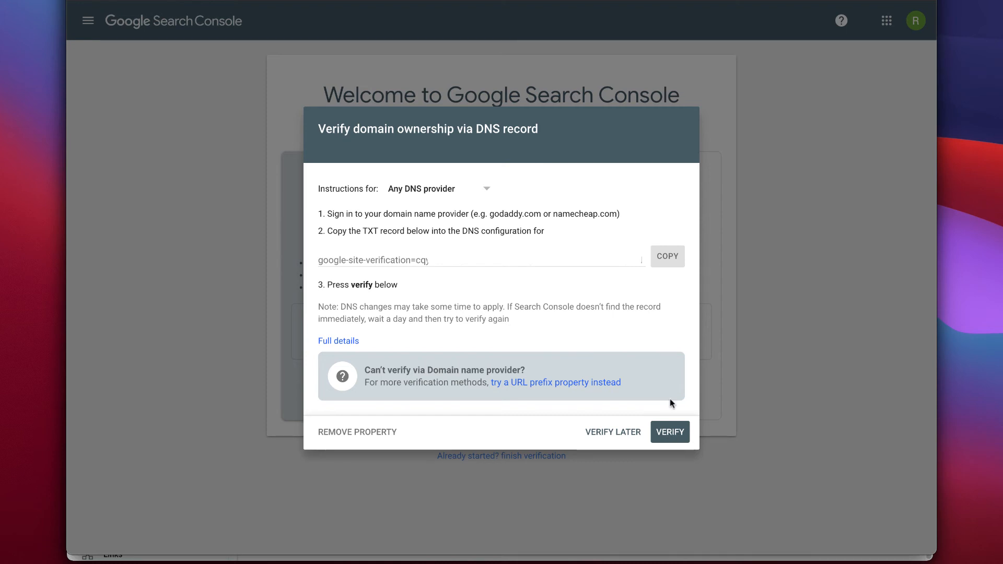
{"action": "mouse_move", "coordinate": [641, 424]}
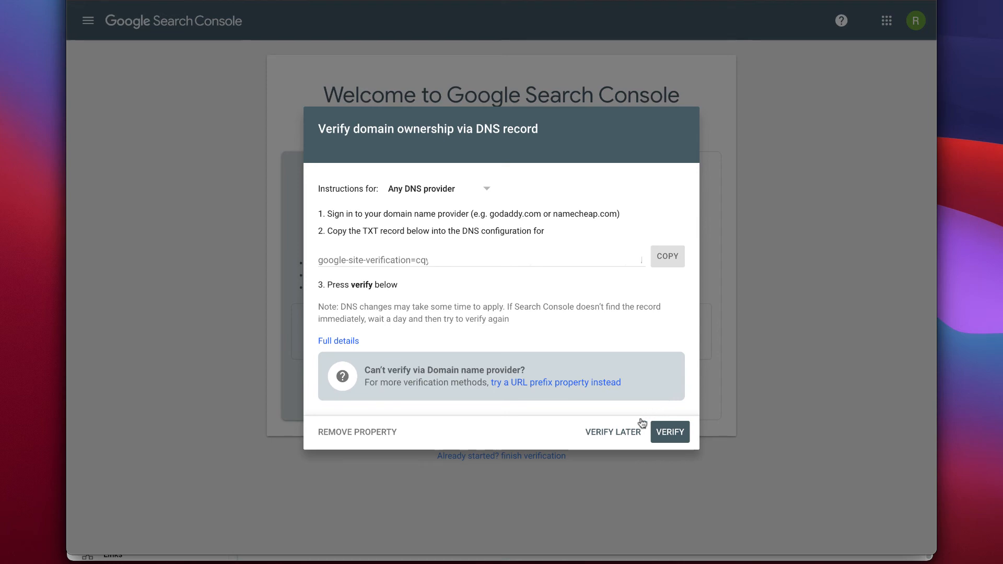
{"action": "mouse_move", "coordinate": [634, 435]}
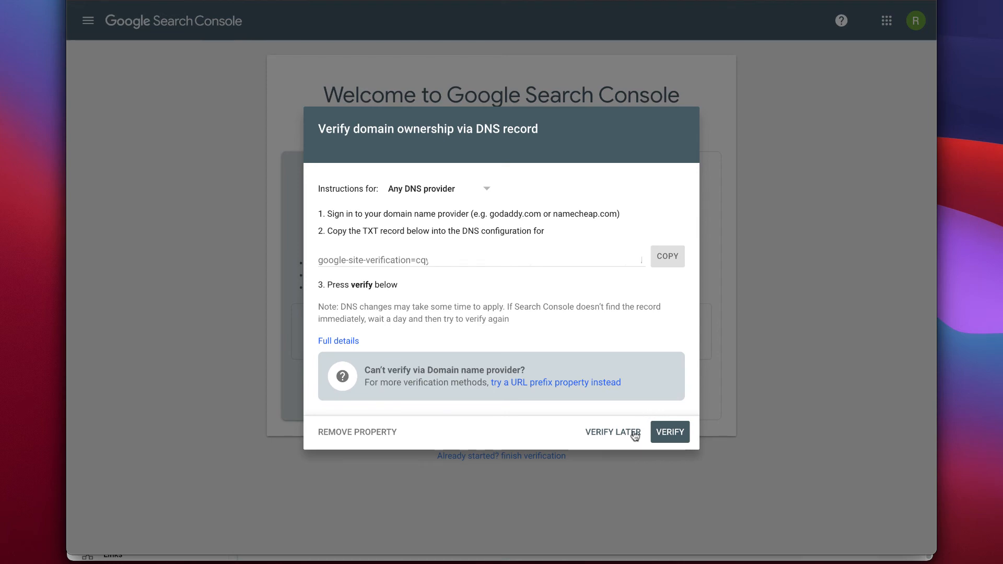
- Choose Verify Later in the domain ownership dialog
{"action": "left_click", "coordinate": [611, 432]}
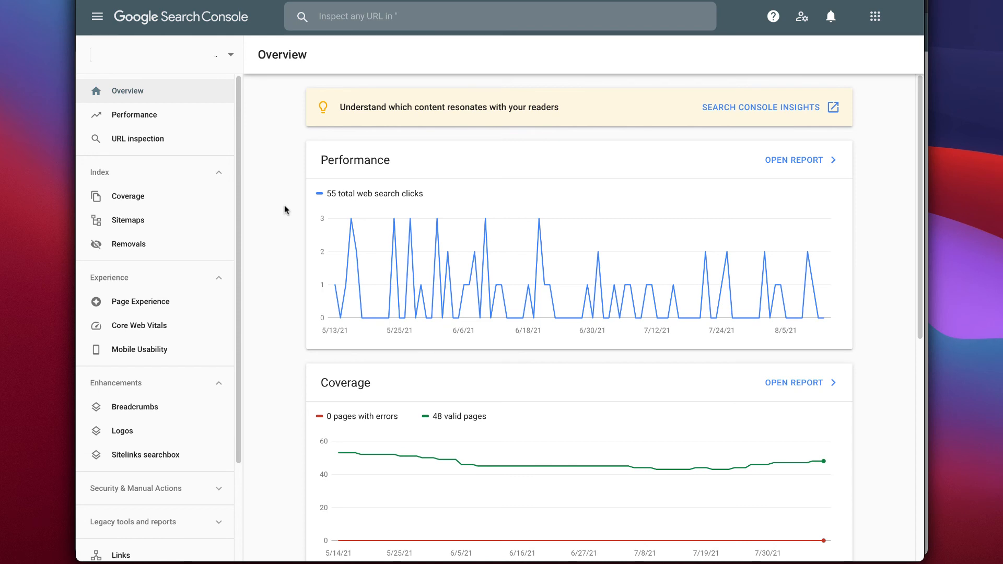
{"action": "mouse_move", "coordinate": [279, 202]}
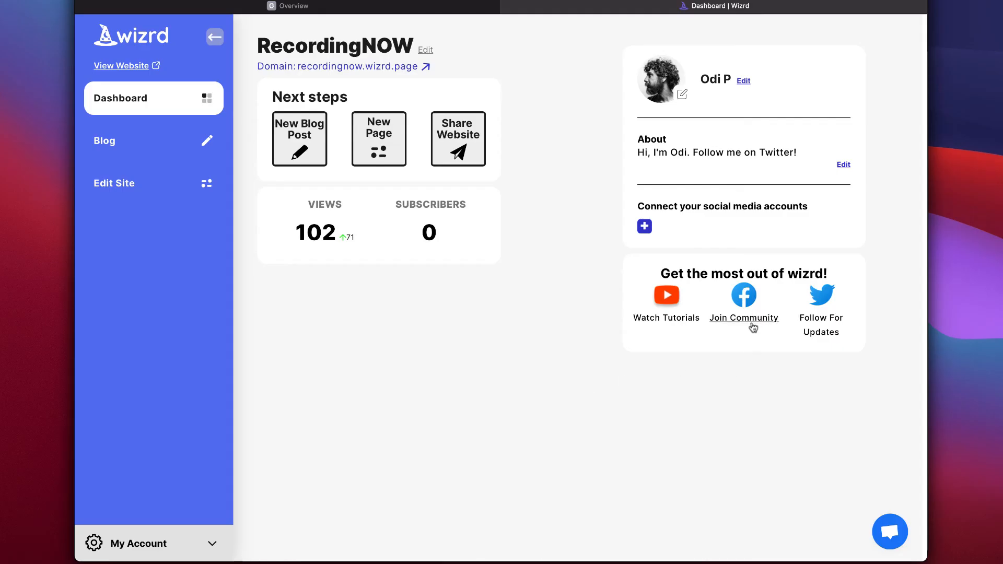
{"action": "mouse_move", "coordinate": [753, 324]}
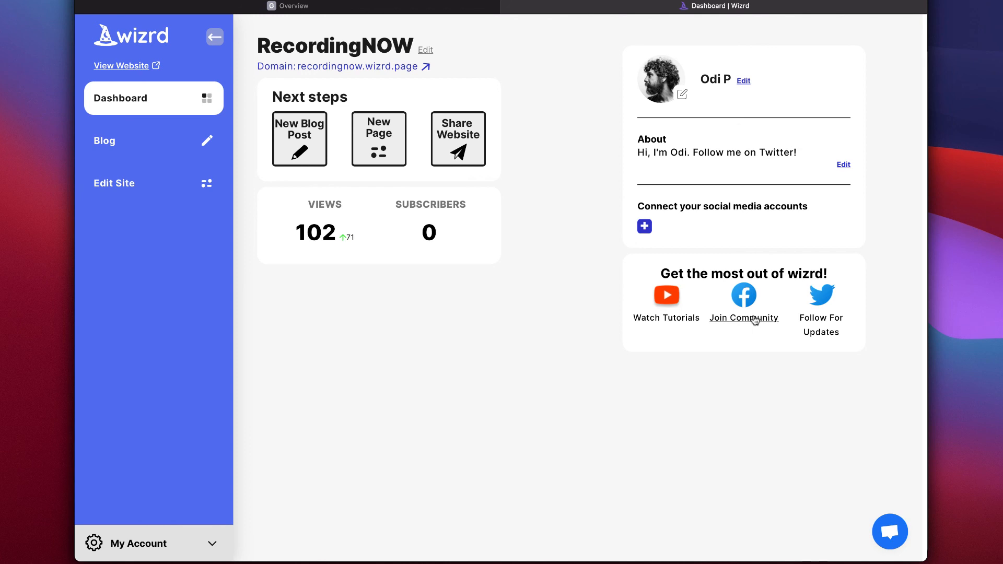
{"action": "mouse_move", "coordinate": [820, 325]}
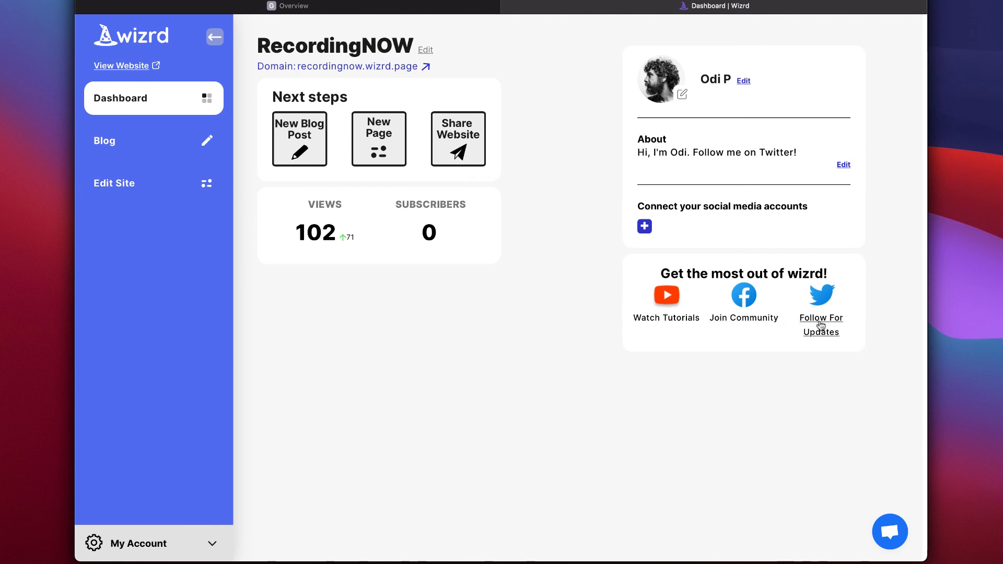
{"action": "mouse_move", "coordinate": [665, 318]}
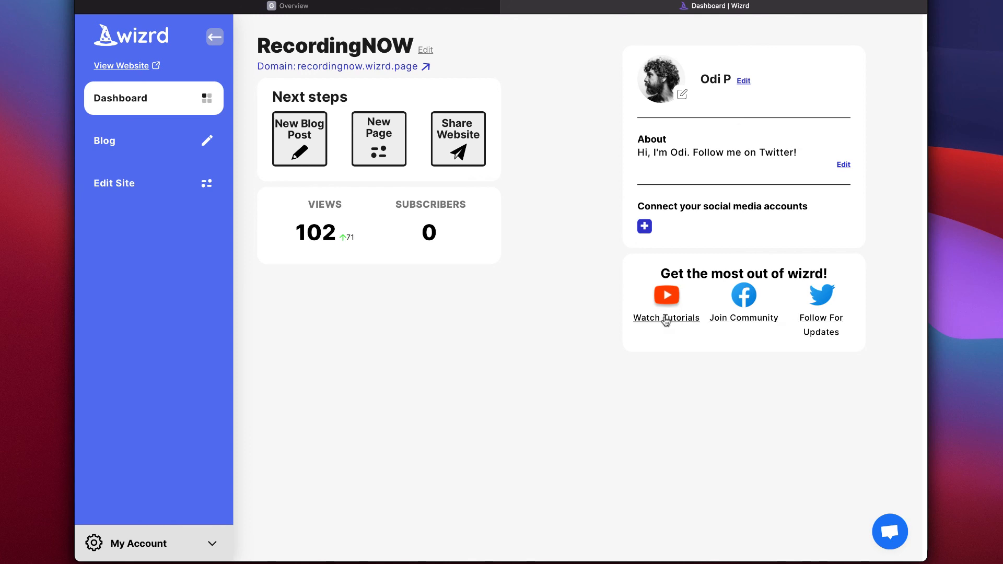